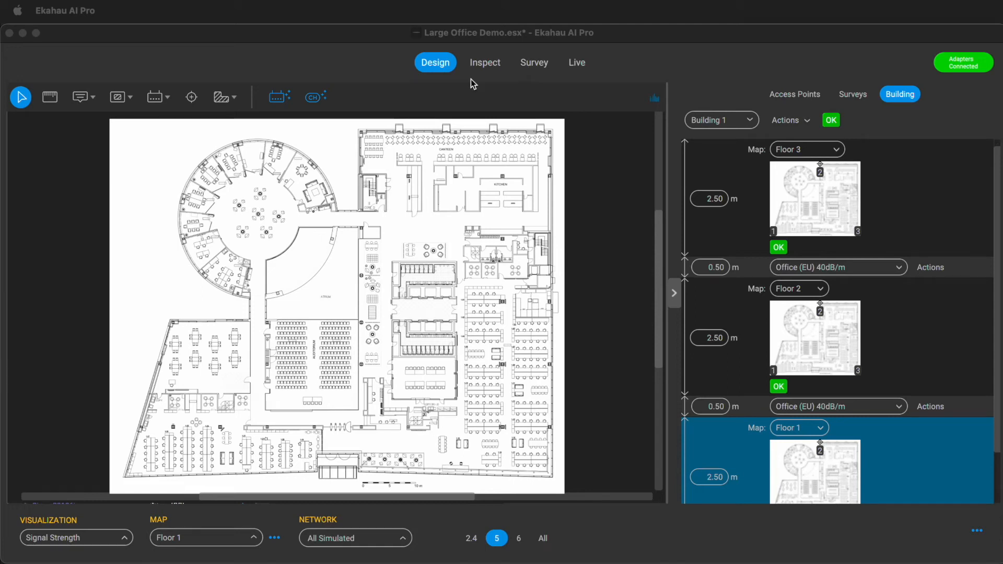
mouse_move(460, 82)
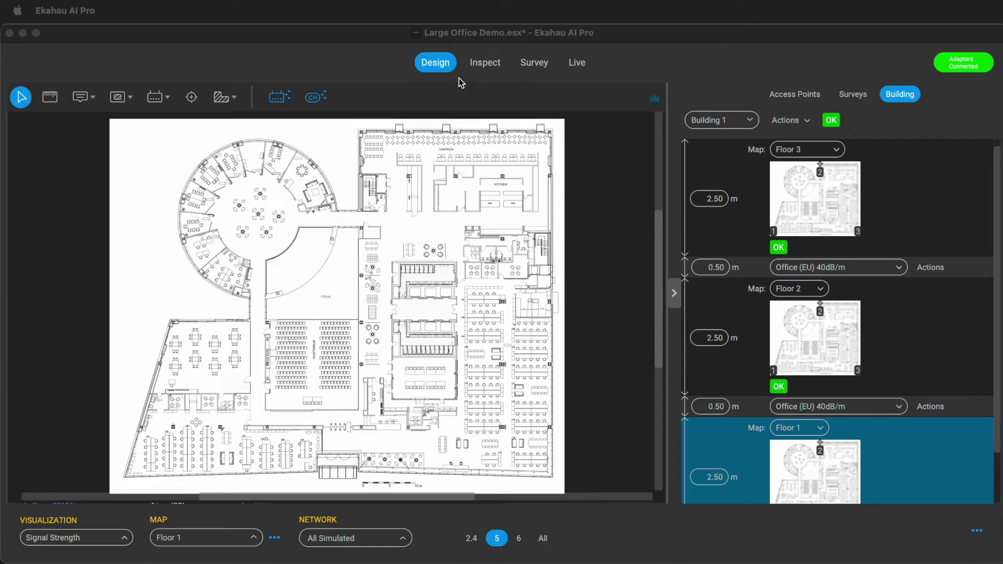
mouse_move(472, 84)
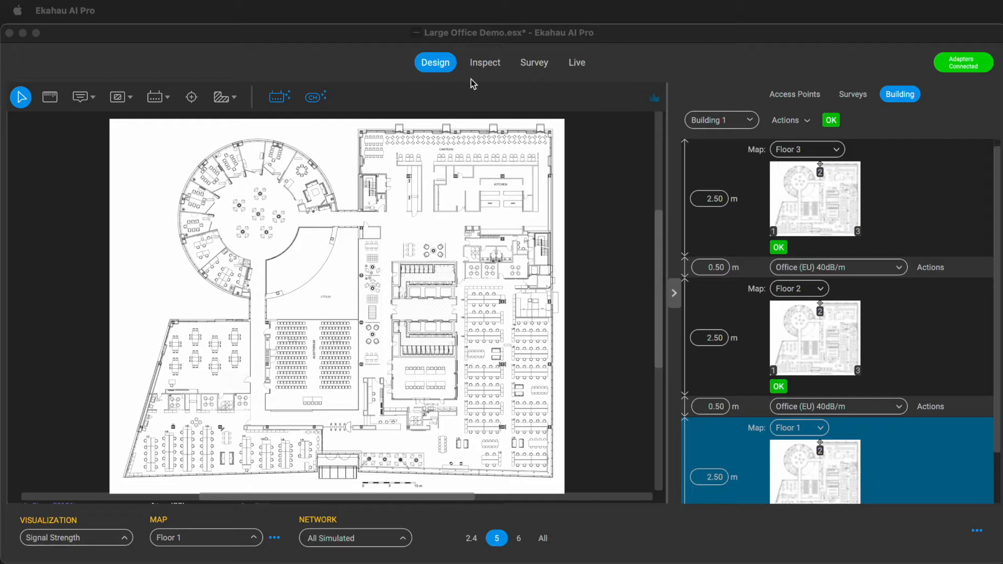
mouse_move(460, 81)
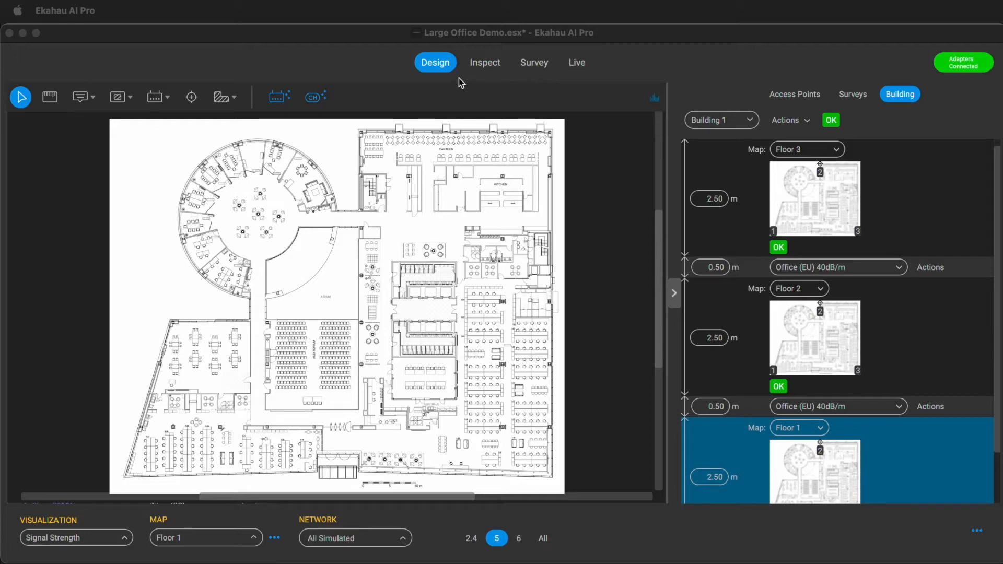
mouse_move(472, 84)
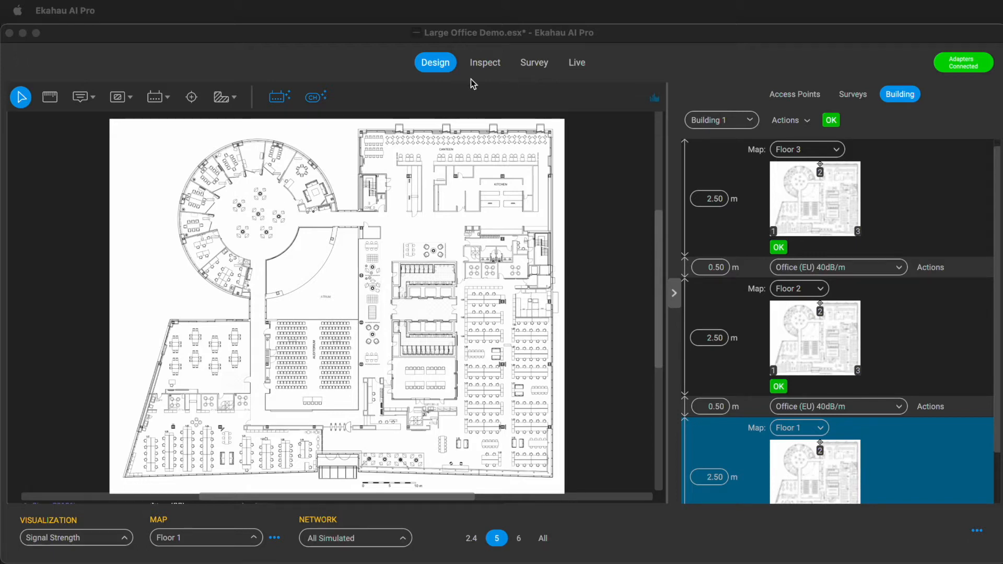
mouse_move(508, 89)
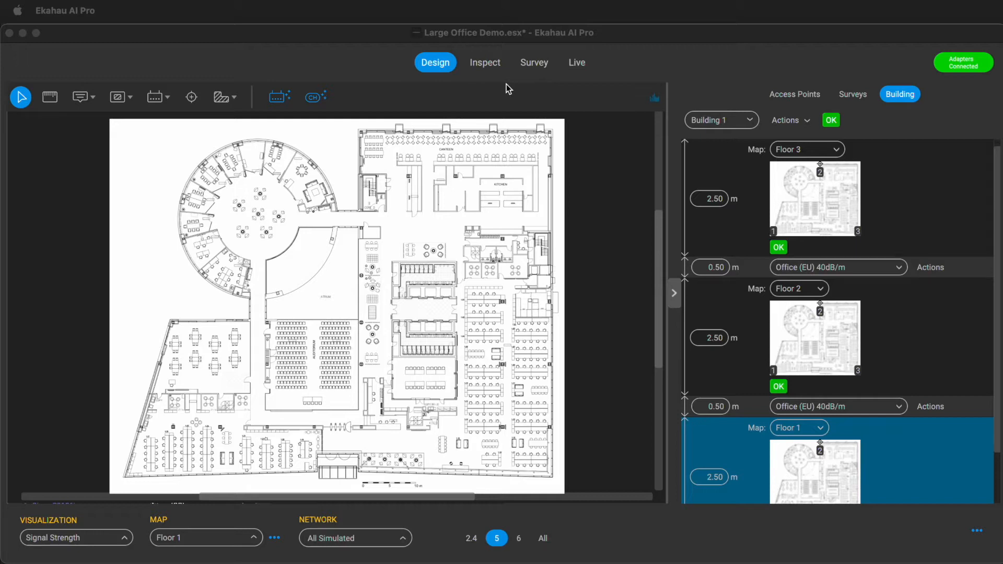
mouse_move(460, 81)
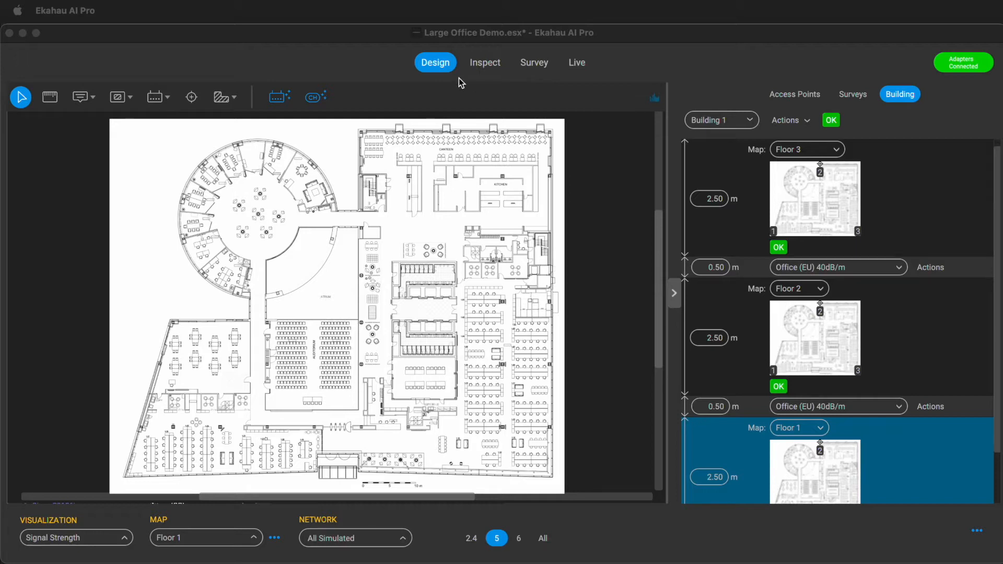
mouse_move(508, 89)
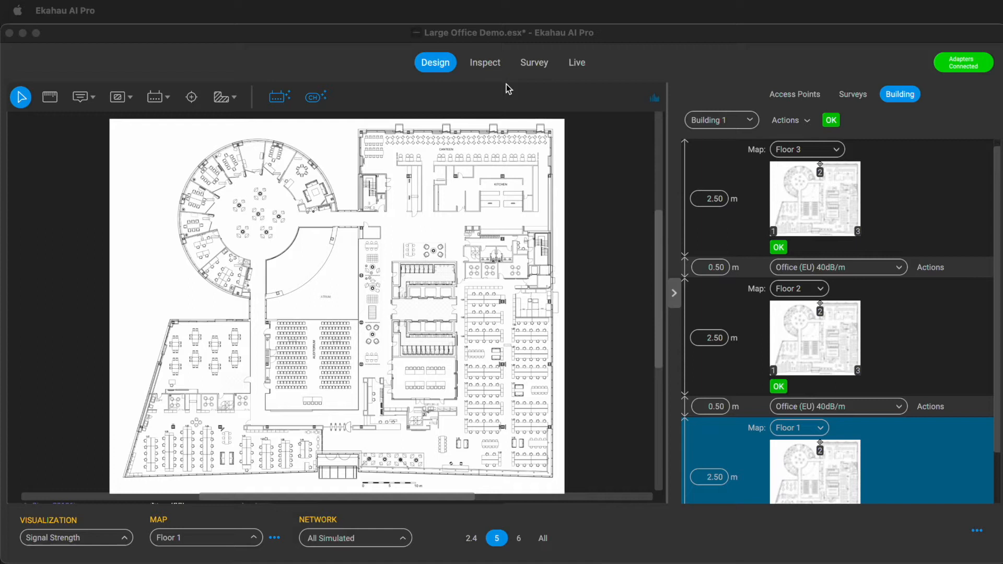
mouse_move(473, 83)
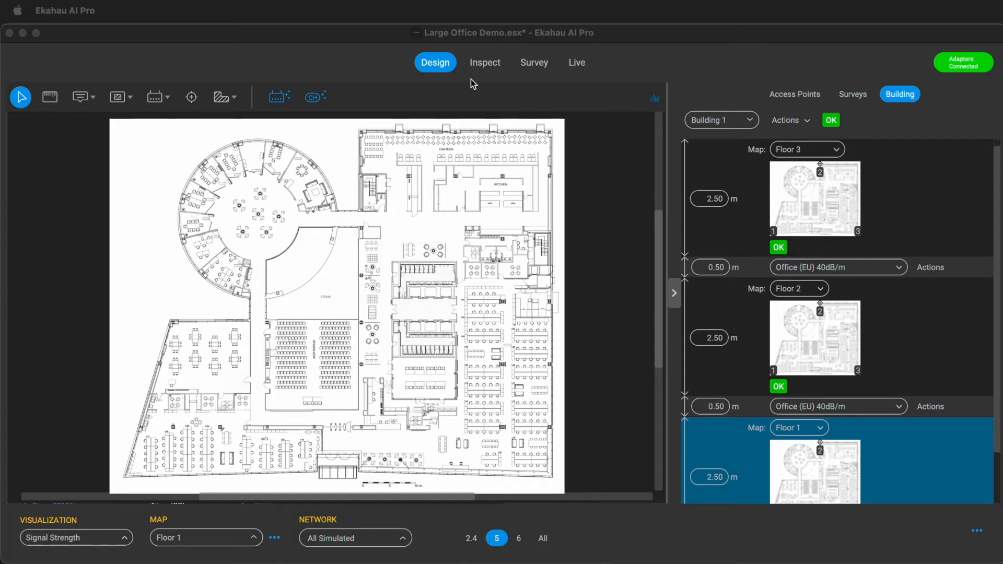
mouse_move(272, 97)
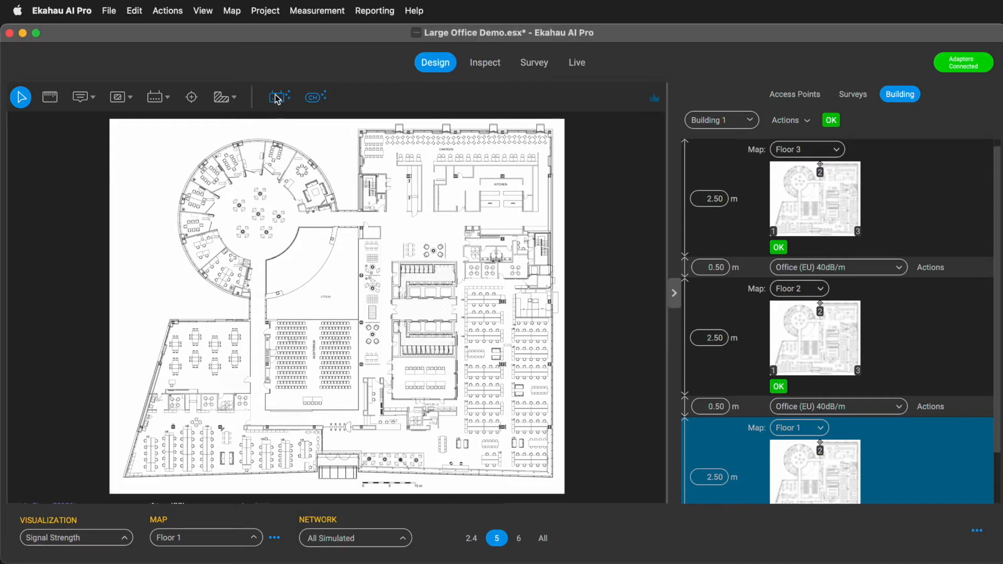
Launch the AI Auto-Planner and review the access point model list, keeping Cisco C9136i
click(278, 97)
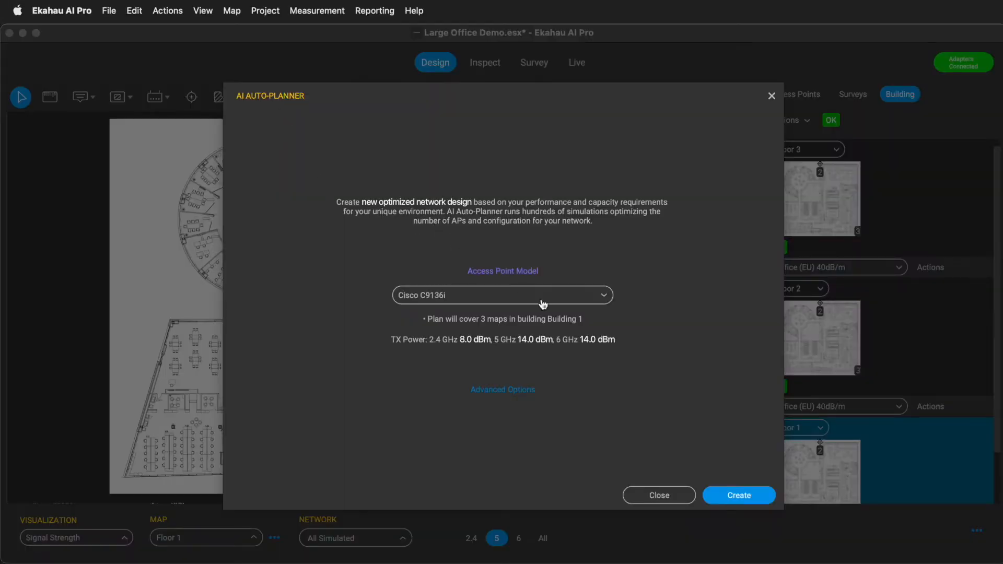
mouse_move(611, 296)
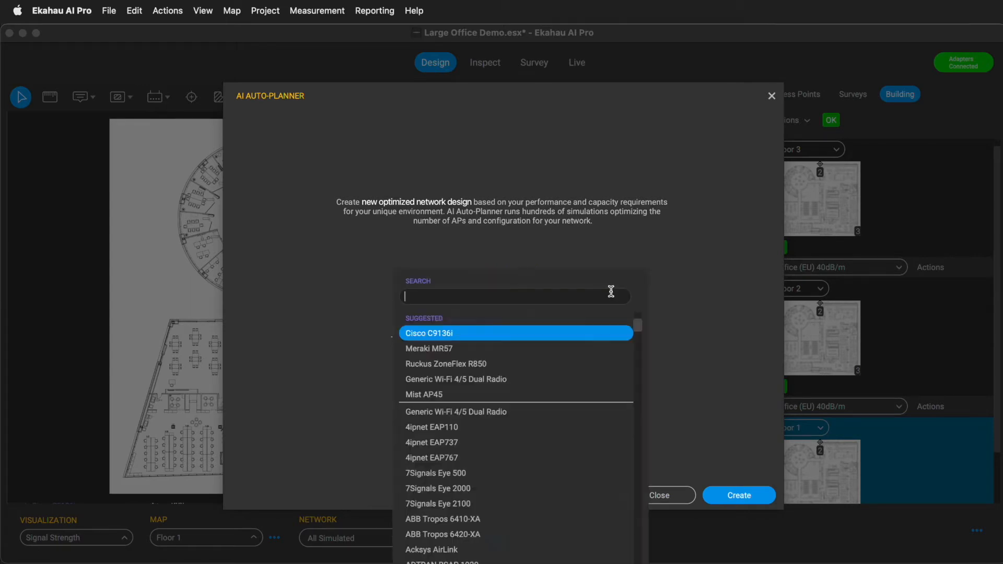
mouse_move(639, 326)
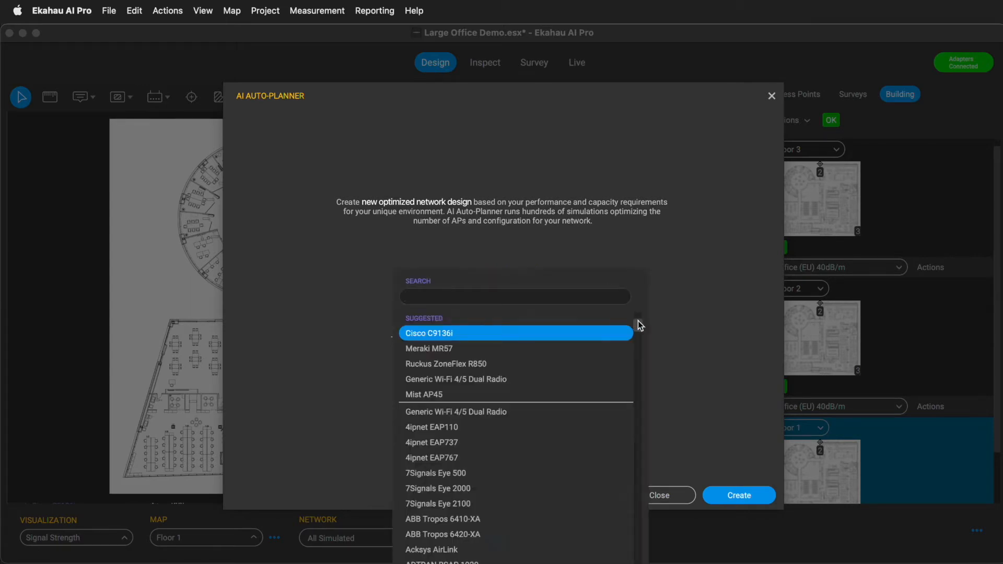
scroll(down, 3)
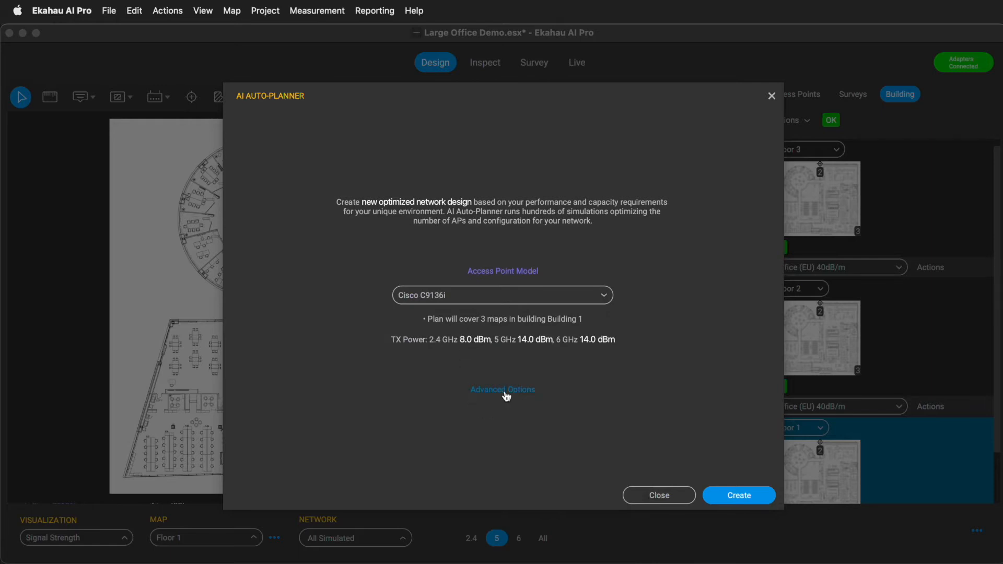
In Advanced Options, switch Optimize with Capacity on, leaving mobile-device optimization off
click(502, 389)
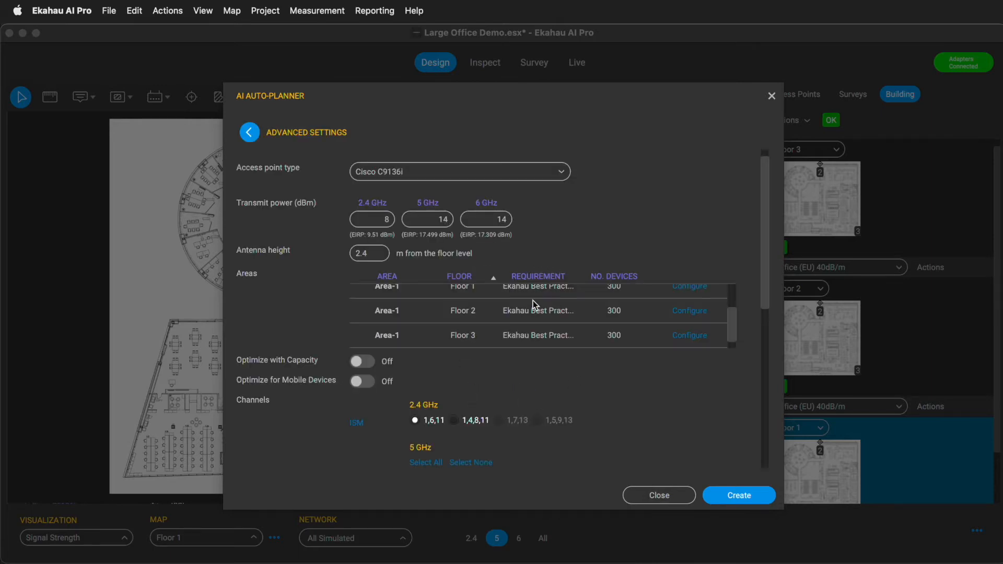
mouse_move(341, 370)
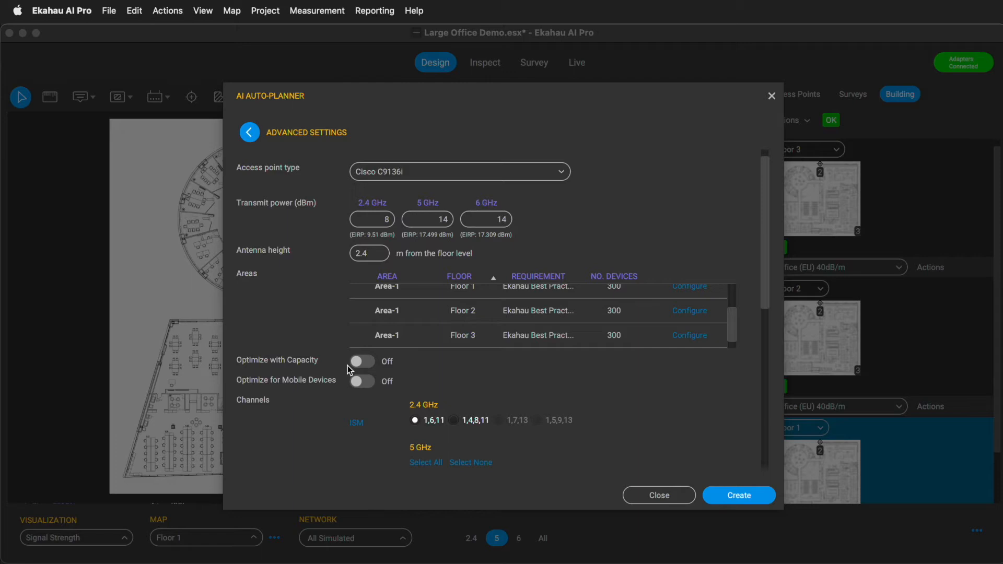
mouse_move(357, 365)
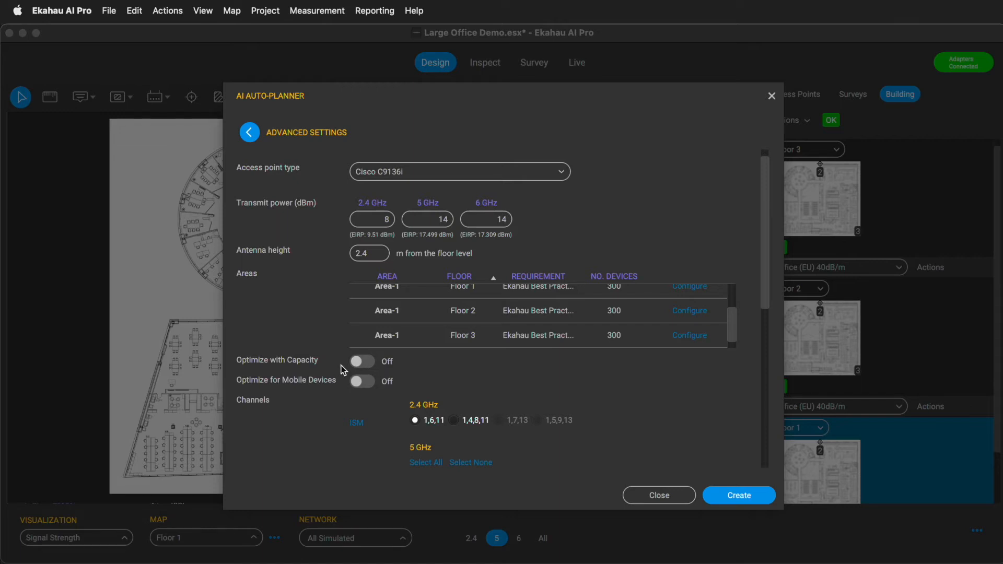
mouse_move(346, 370)
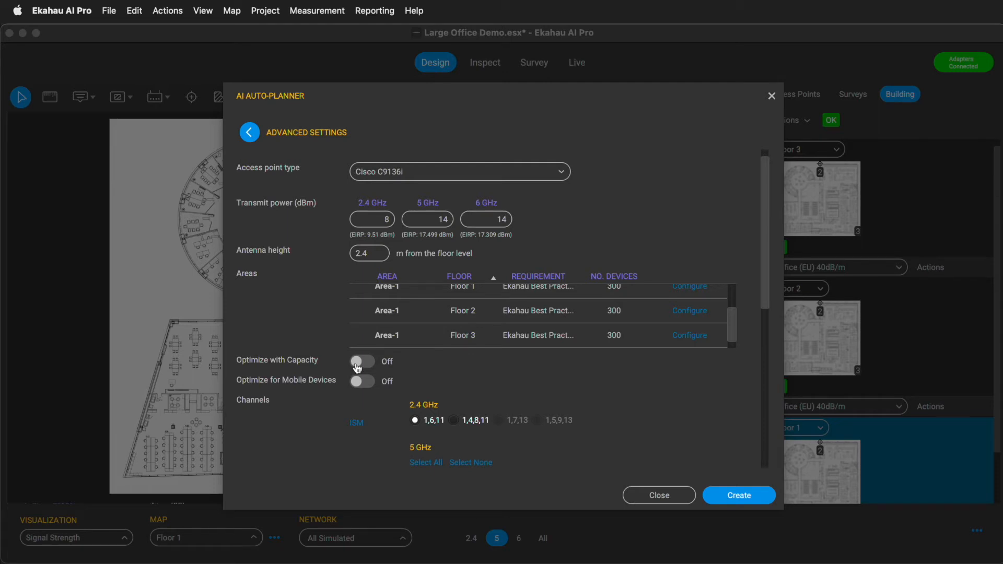
click(362, 362)
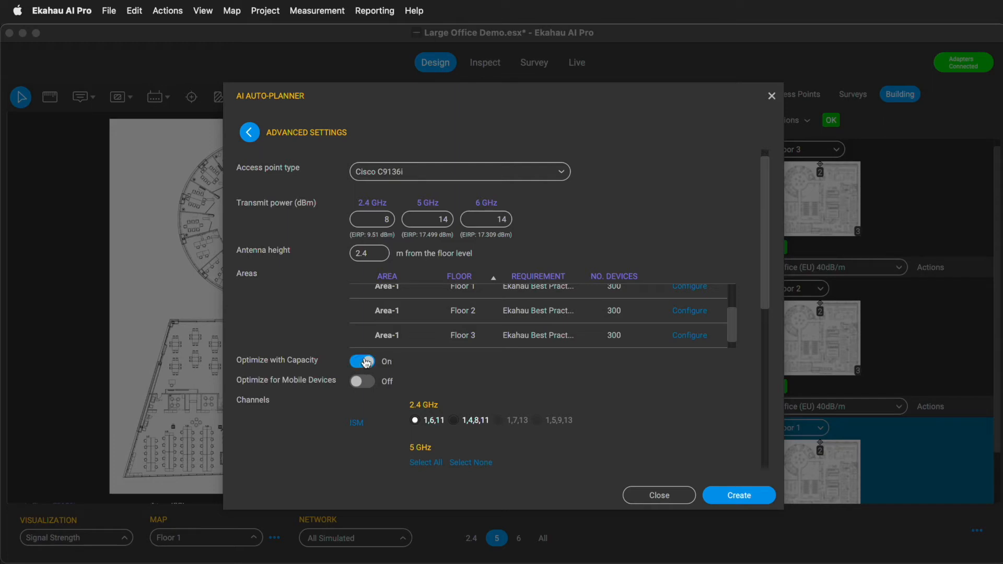
scroll(down, 3)
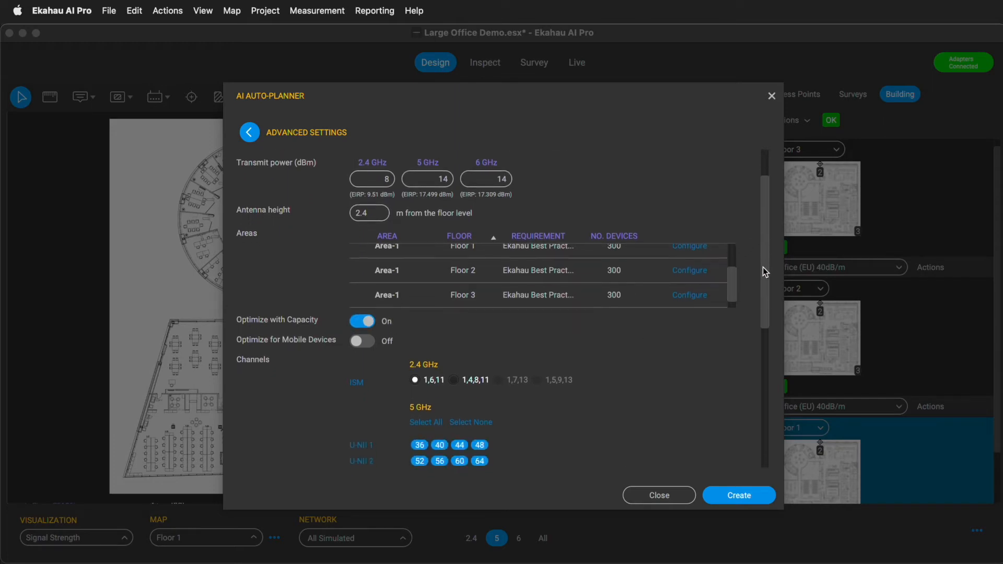
scroll(down, 3)
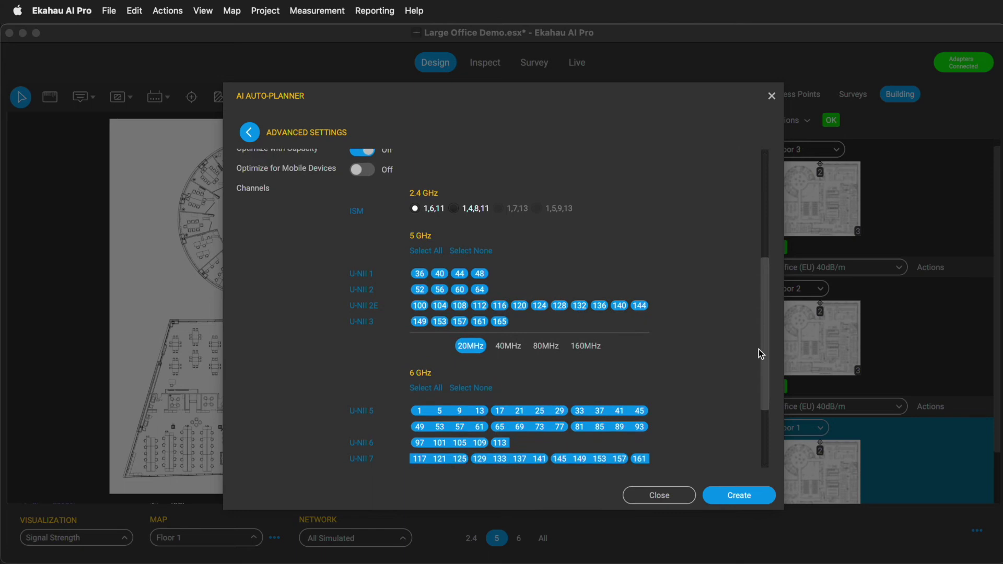
scroll(down, 3)
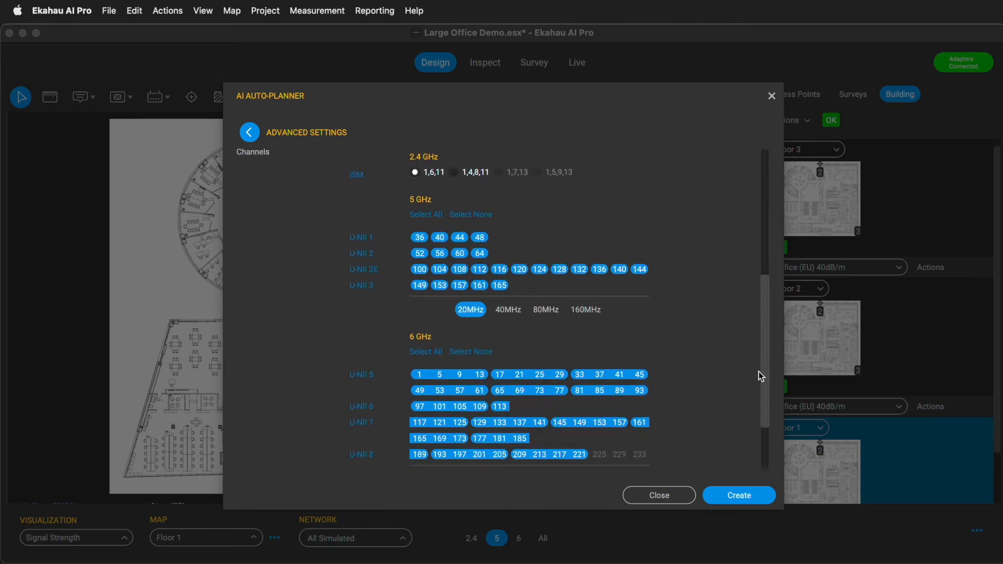
scroll(down, 3)
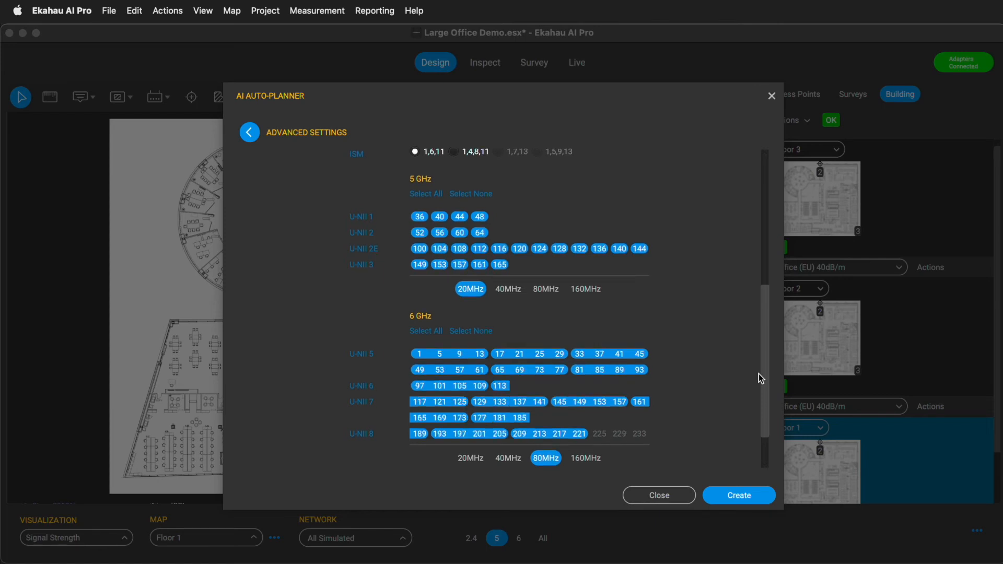
scroll(down, 3)
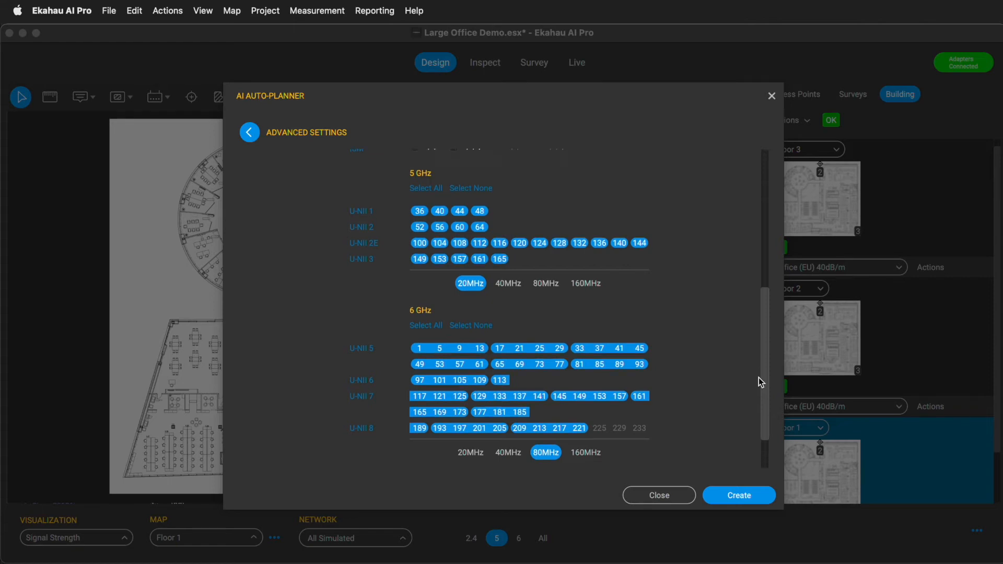
scroll(down, 3)
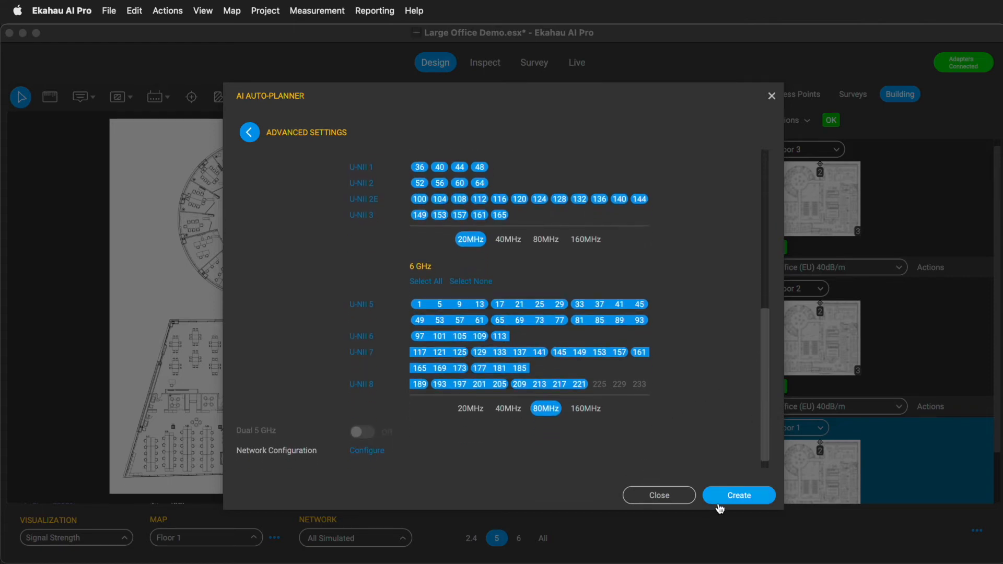
Create the auto-plan and confirm, placing 49 access points across the building
click(740, 496)
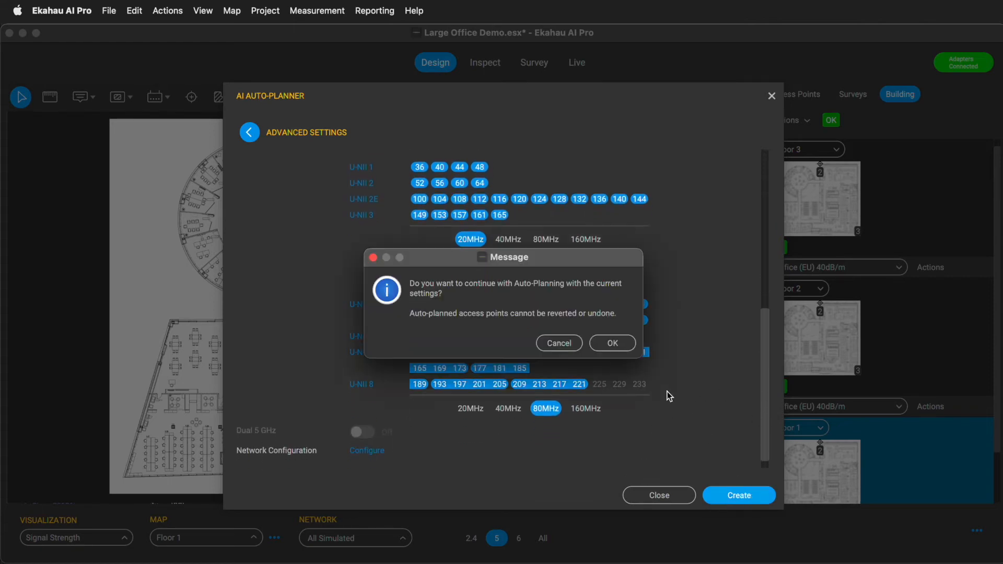
click(613, 343)
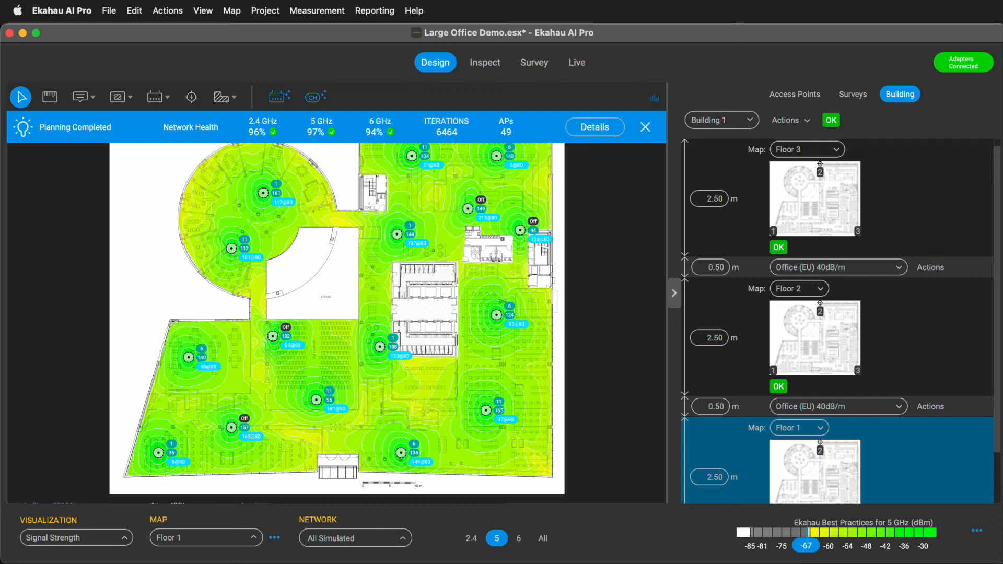
mouse_move(940, 176)
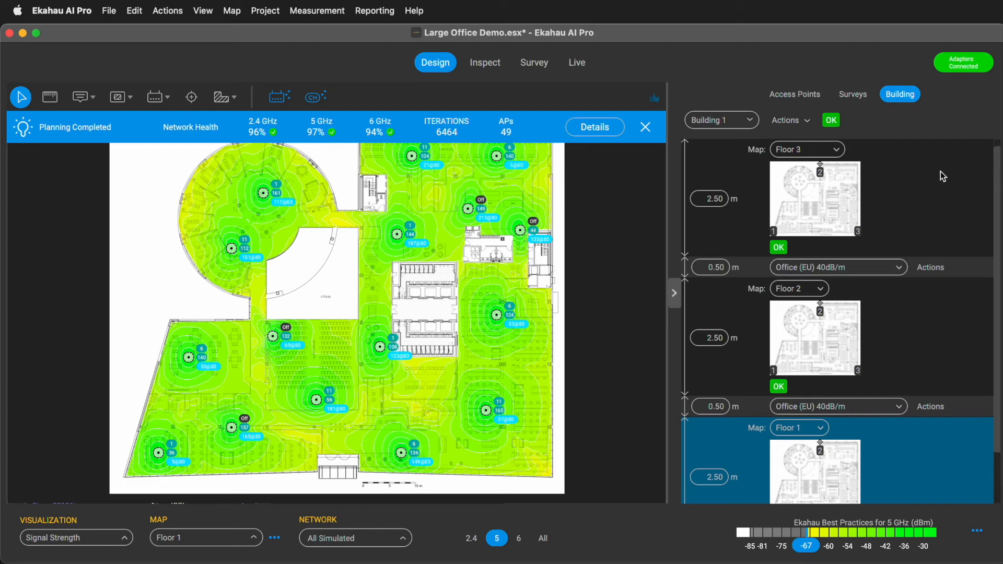
List the planned access points by floor and collapse Floor 1, showing 16, 17 and 16
click(794, 94)
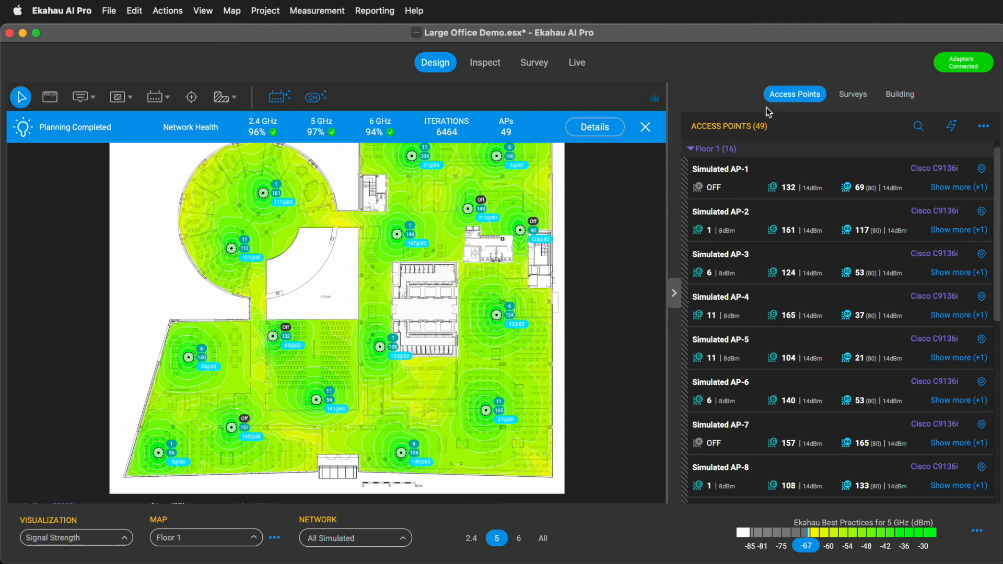
click(691, 148)
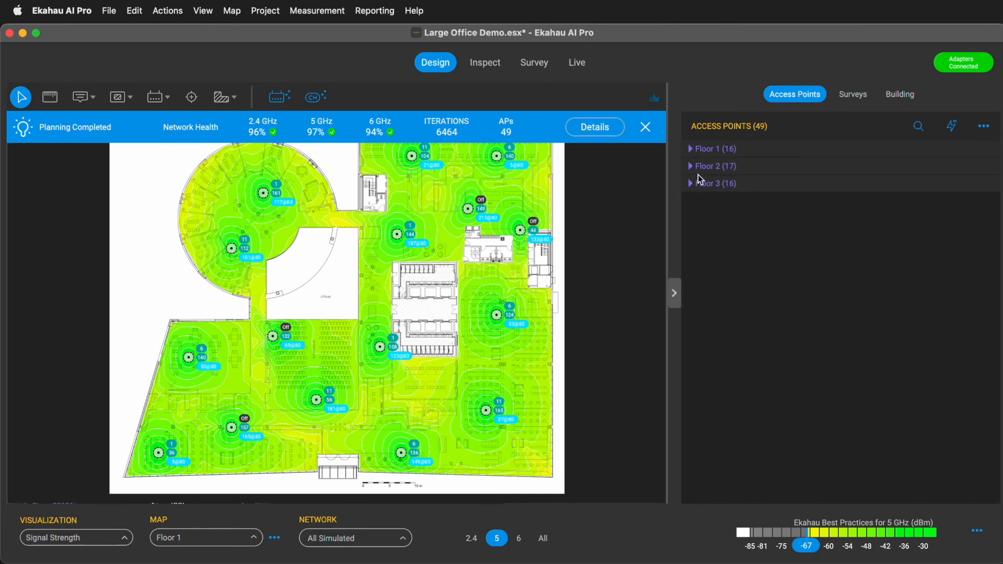
mouse_move(694, 184)
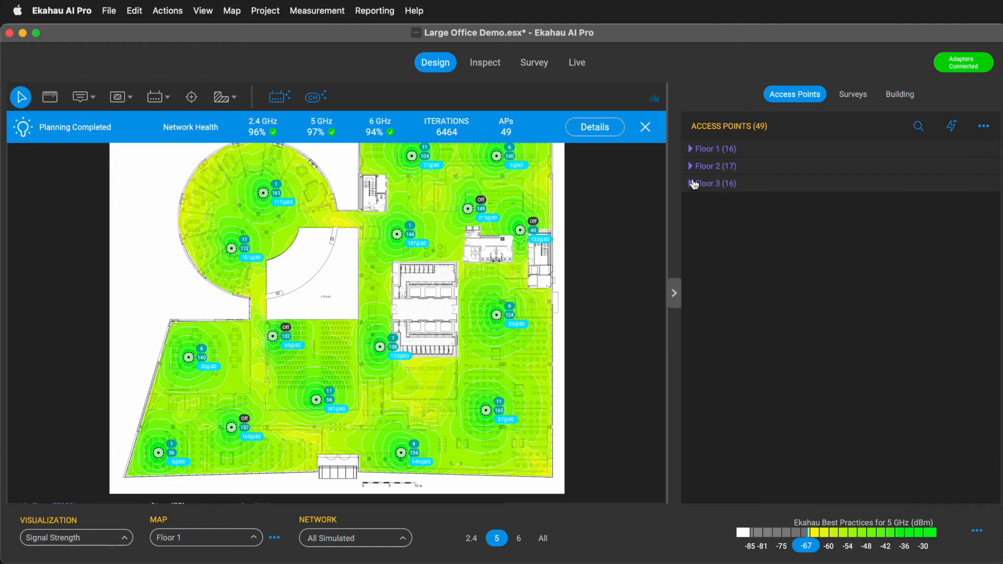
click(595, 126)
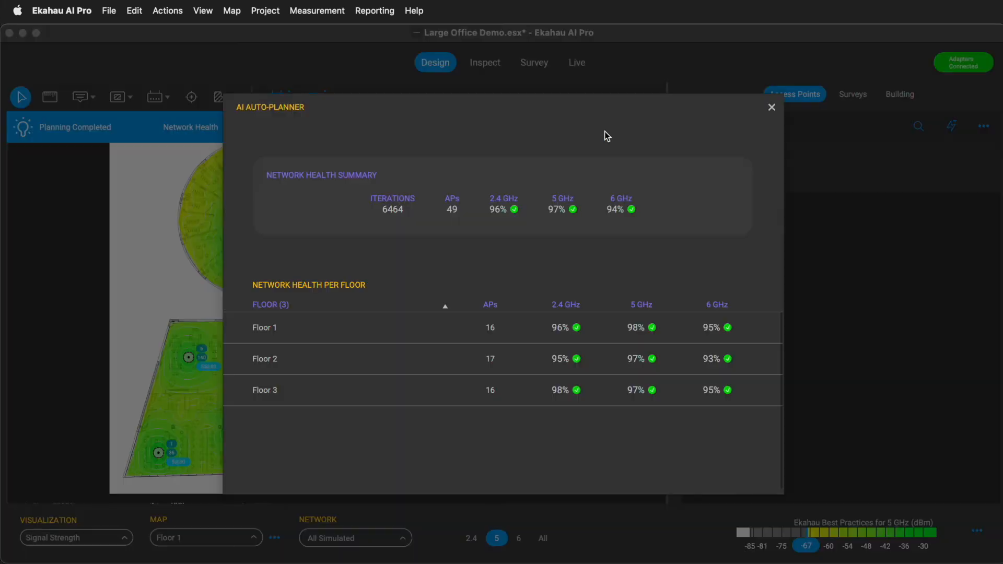
mouse_move(306, 288)
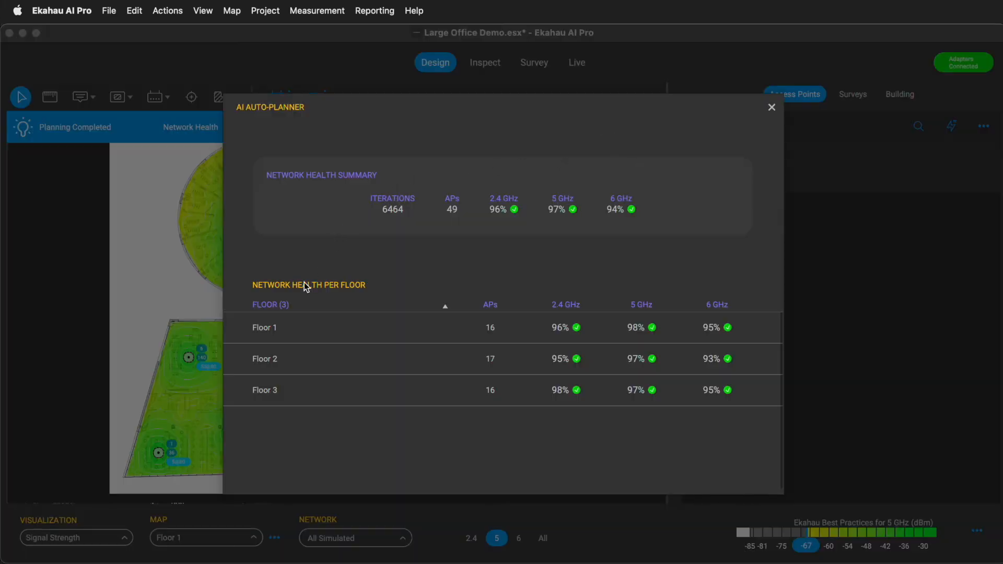
mouse_move(642, 443)
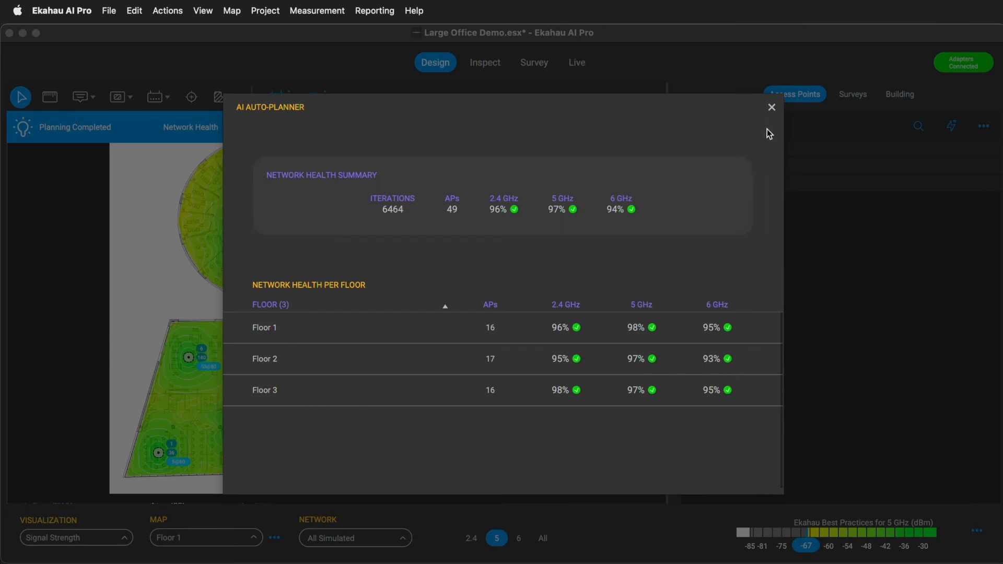
mouse_move(771, 107)
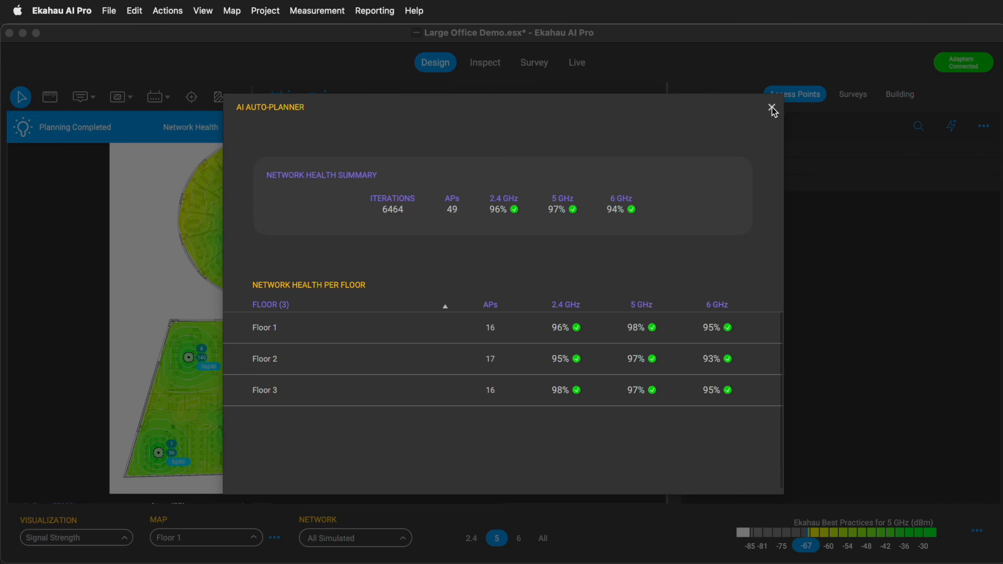
click(772, 109)
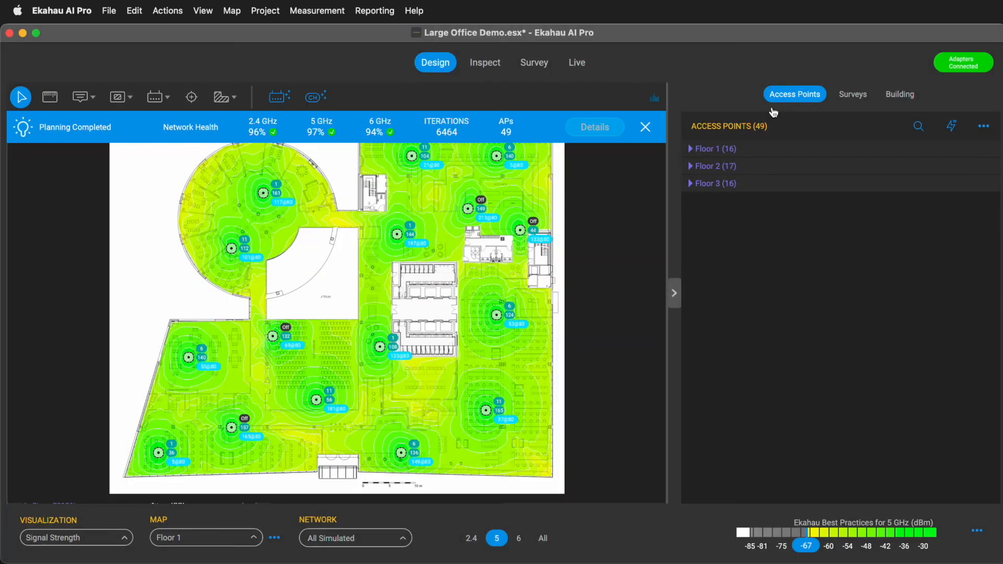
Inspect Floor 1's 6 GHz requirement pass rates, all criteria passing
click(485, 63)
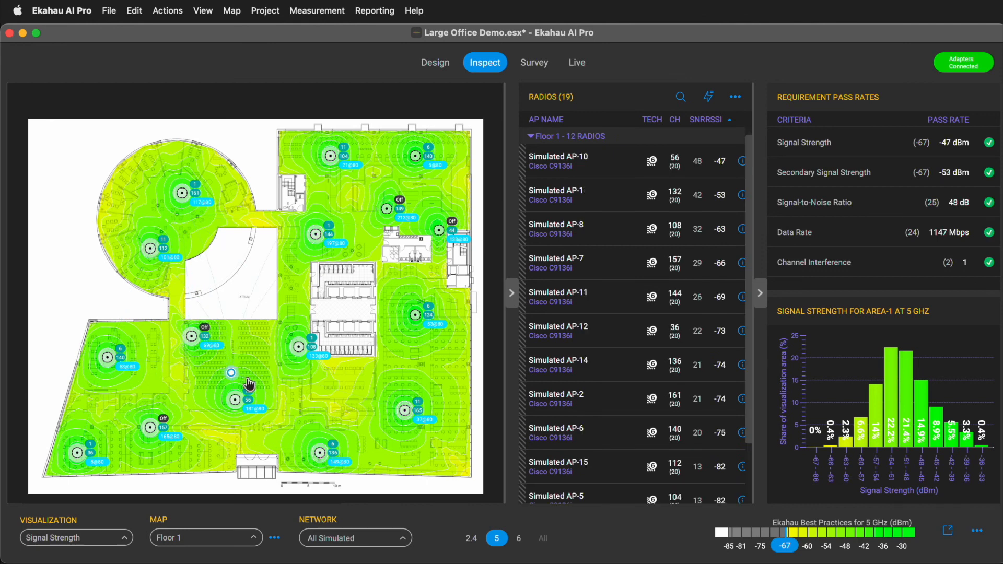
click(519, 538)
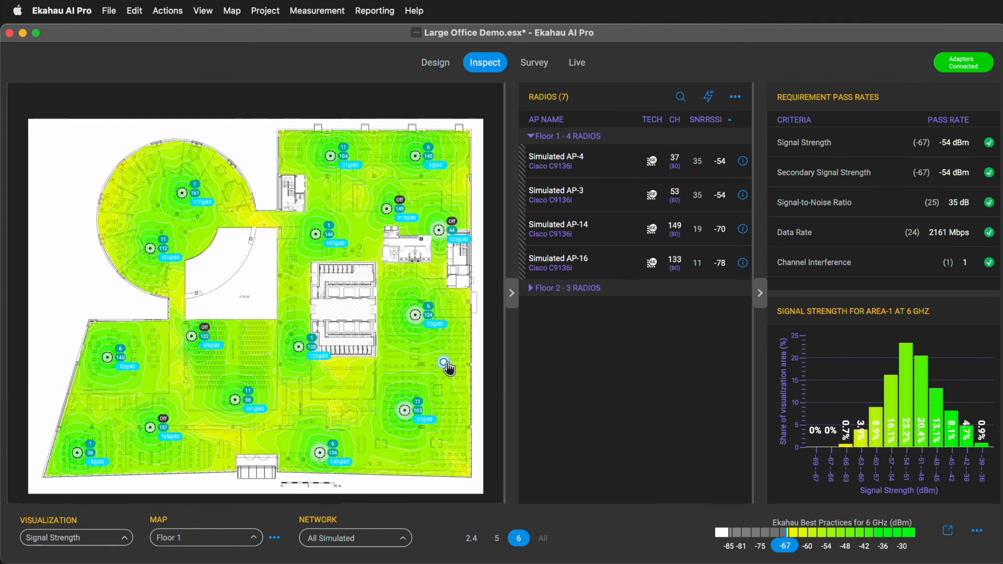
mouse_move(420, 190)
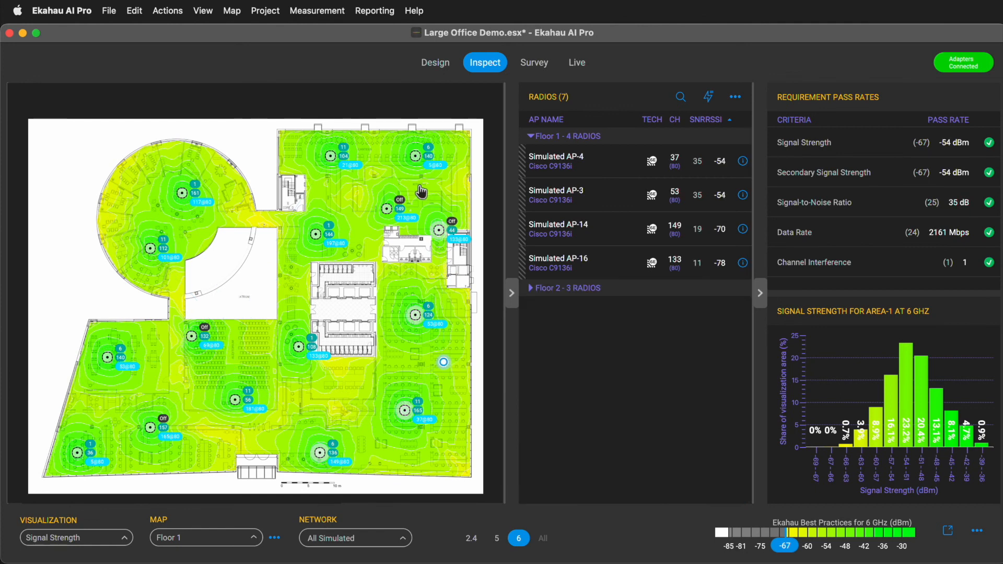